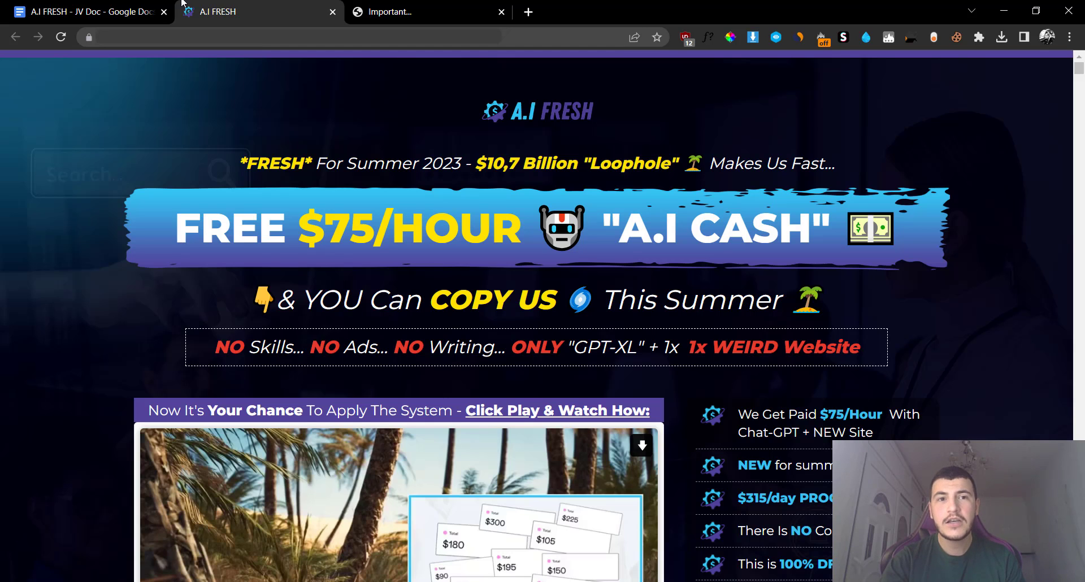
# Switch to the A.I FRESH JV Doc tab listing the frontend and six upsell prices
pyautogui.click(83, 12)
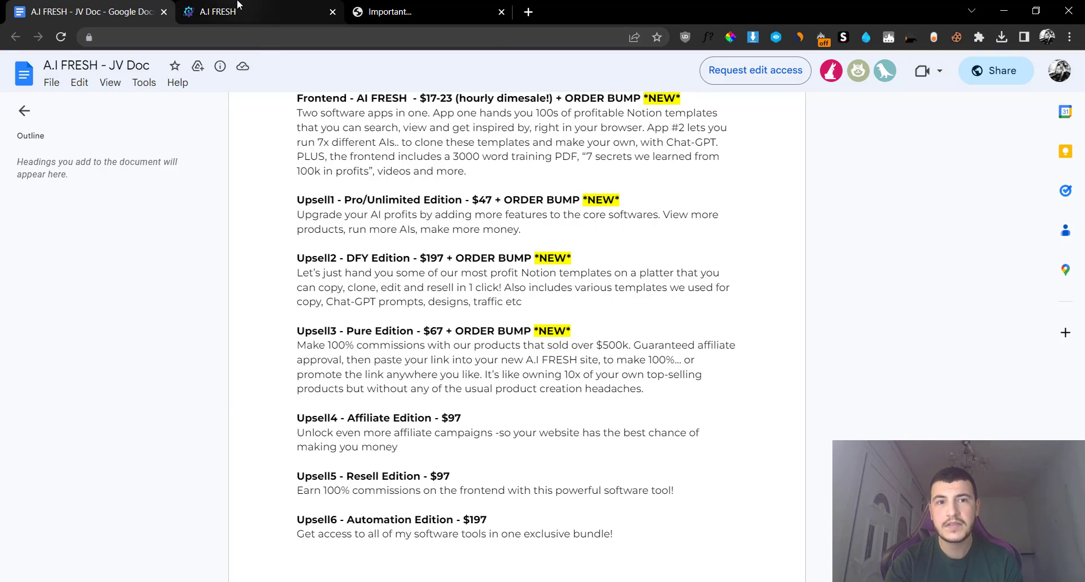
# Return to the A.I FRESH sales page with its free $75/hour A.I Cash headline
pyautogui.click(260, 12)
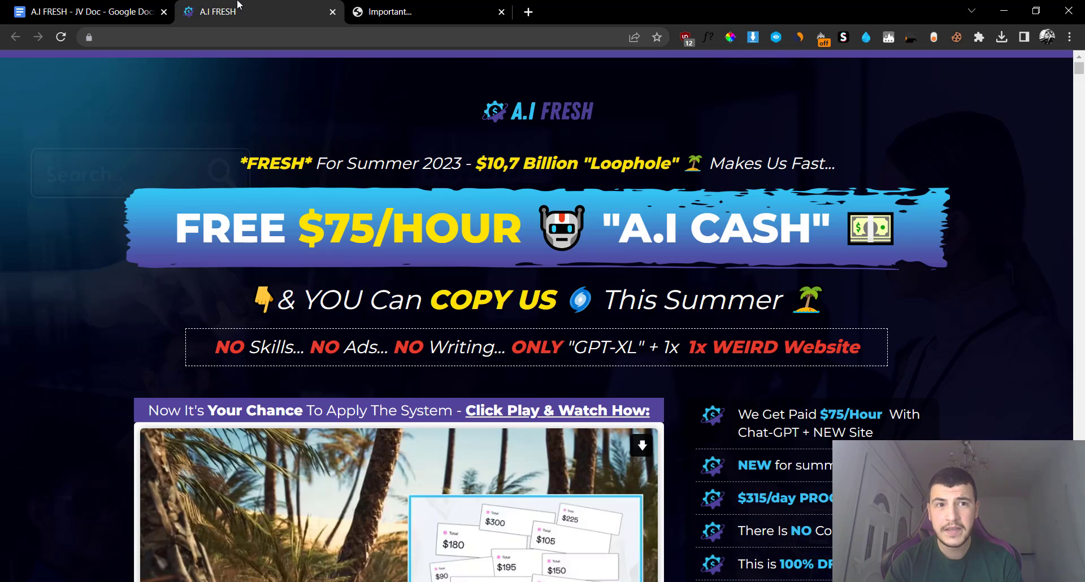
# Show the Andrew King Bonuses page for AI Fresh from the 'Important...' tab
pyautogui.click(89, 12)
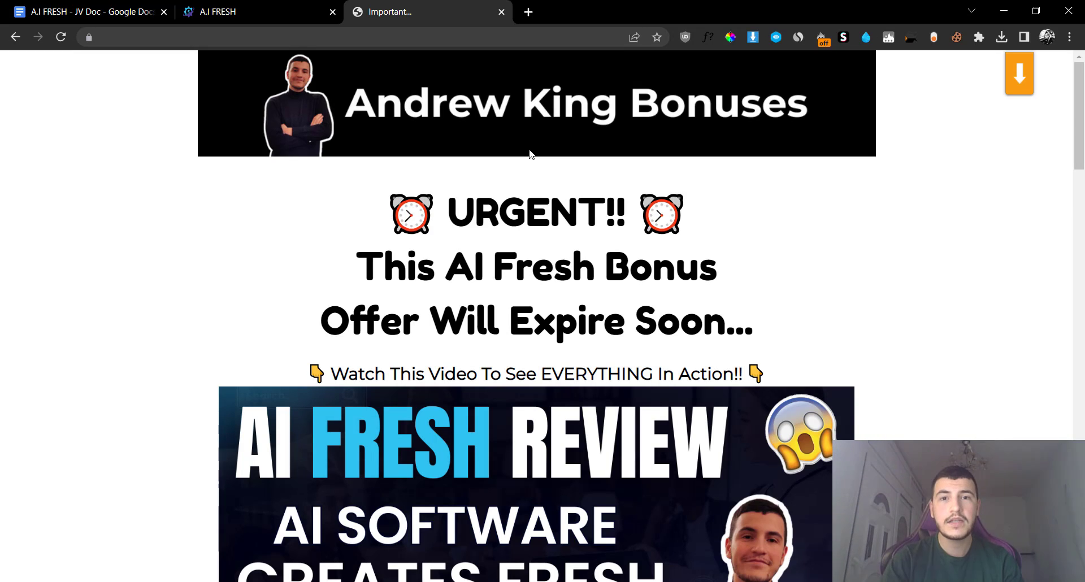
# Scroll past the countdown timer to the AI Fresh VIP bonuses 1 through 3
pyautogui.scroll(-3)
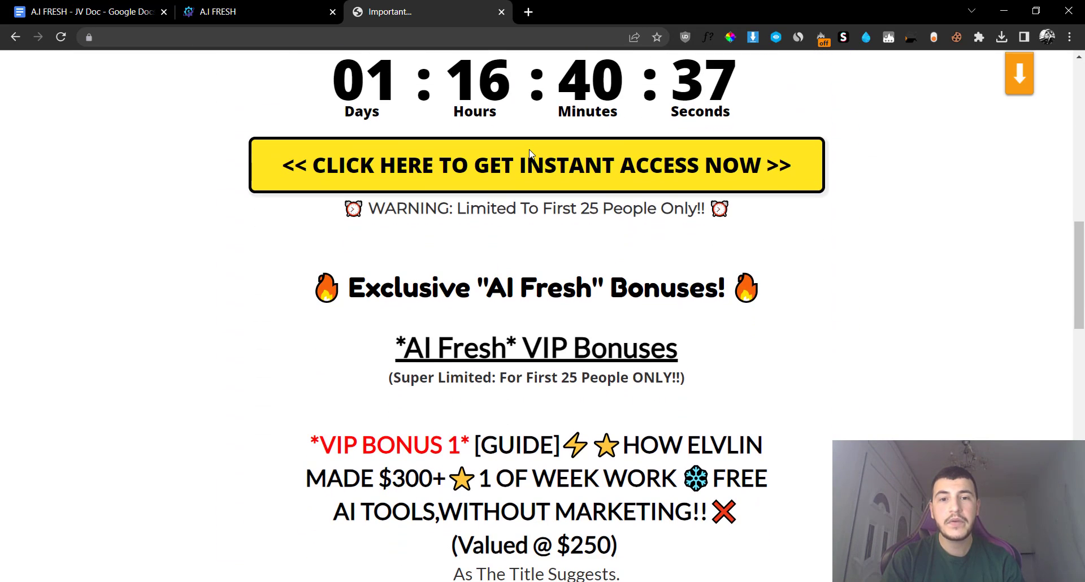
pyautogui.scroll(-3)
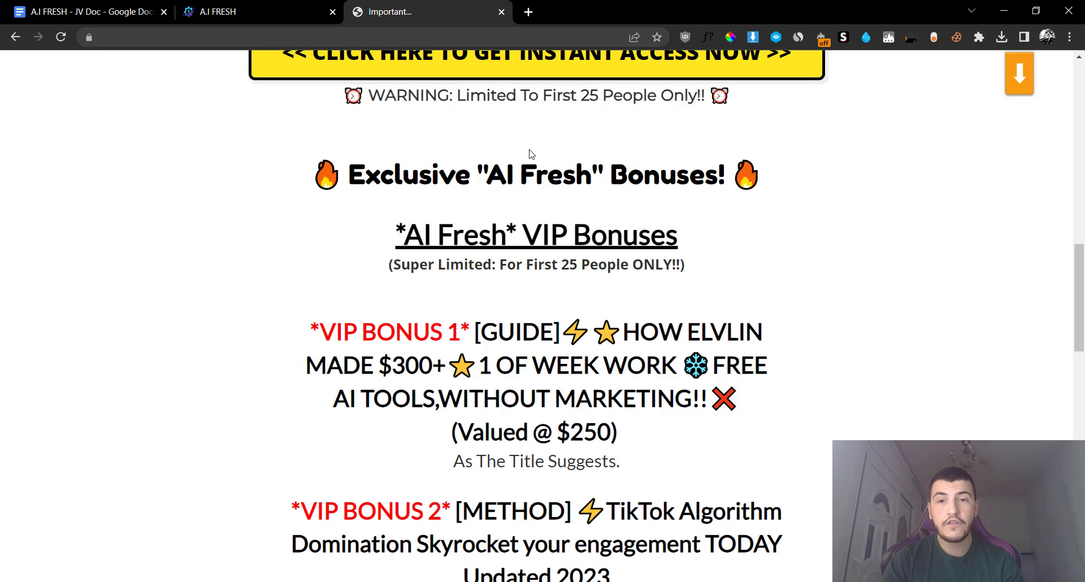
pyautogui.scroll(-3)
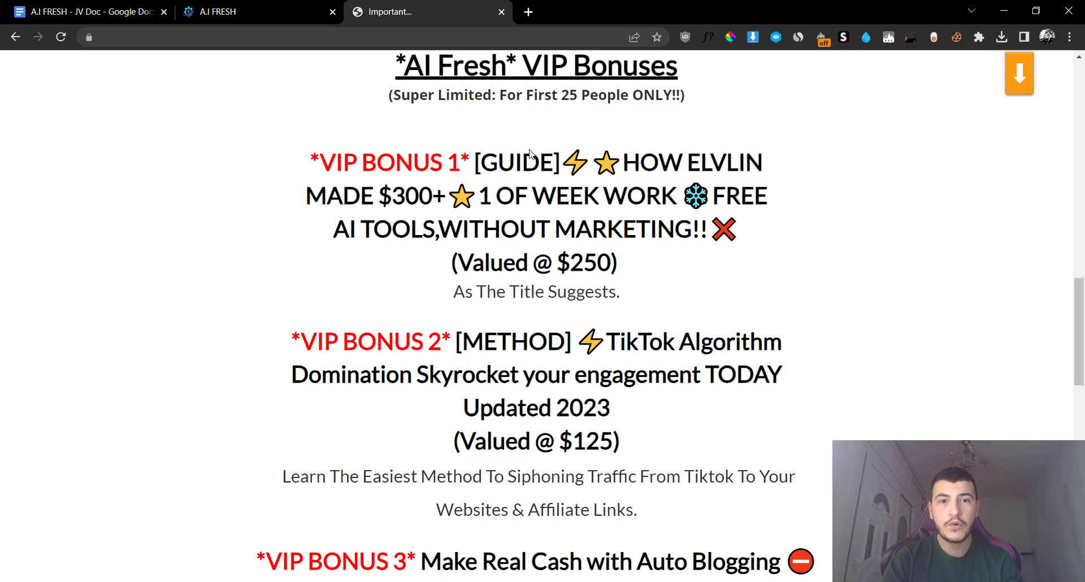
pyautogui.scroll(-3)
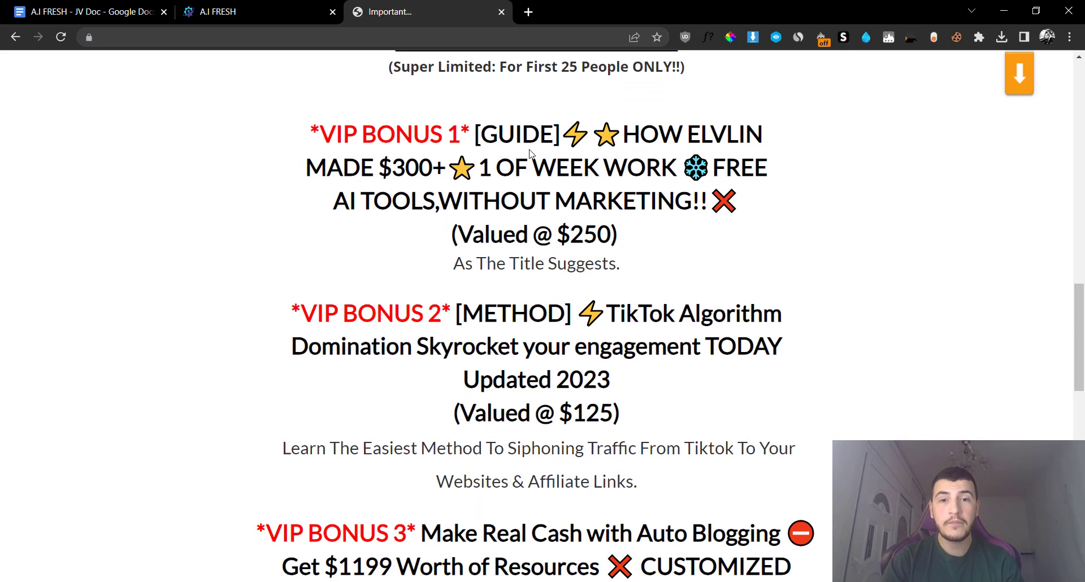
pyautogui.scroll(-3)
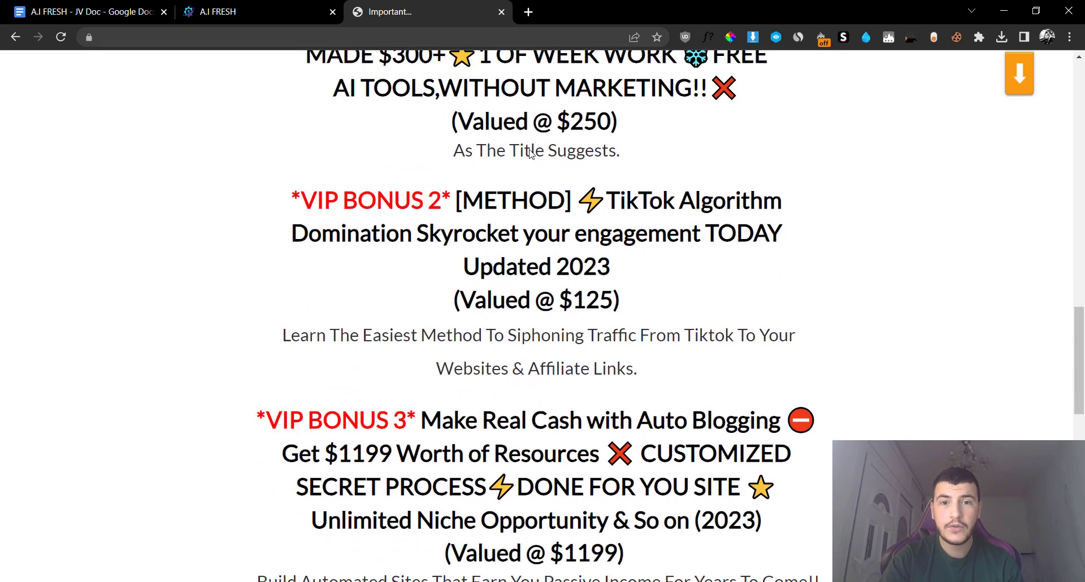
# Scroll past VIP Bonus 3 to the 'Time Left To Get Bonuses' expiry notice
pyautogui.scroll(-3)
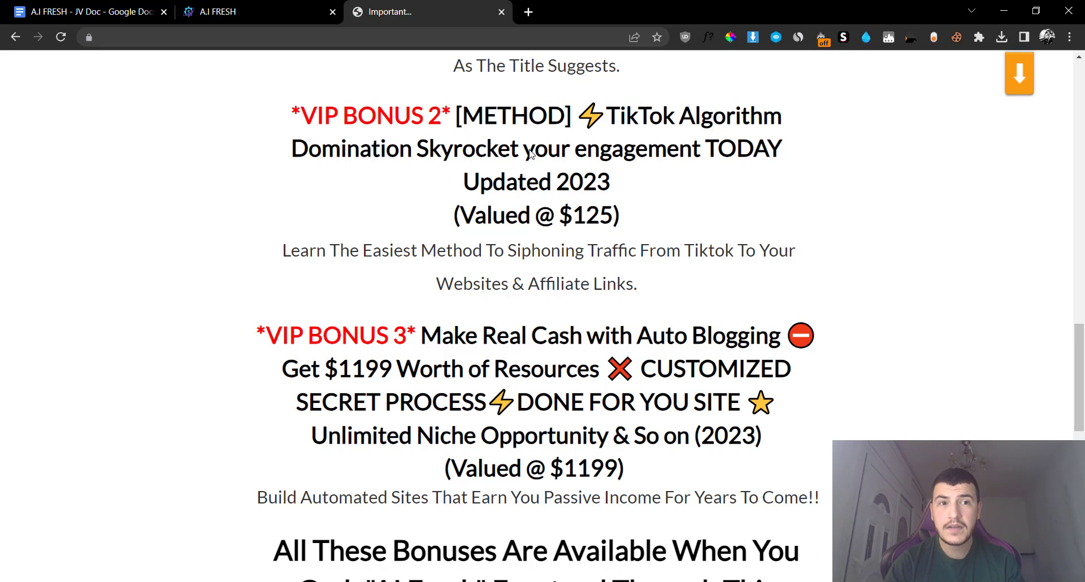
pyautogui.click(83, 12)
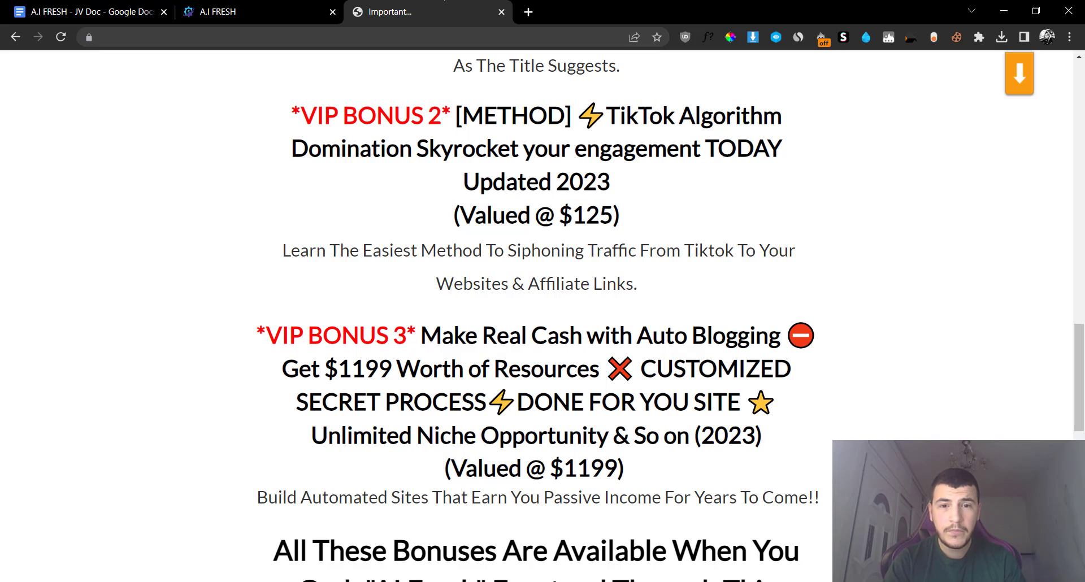
pyautogui.scroll(-3)
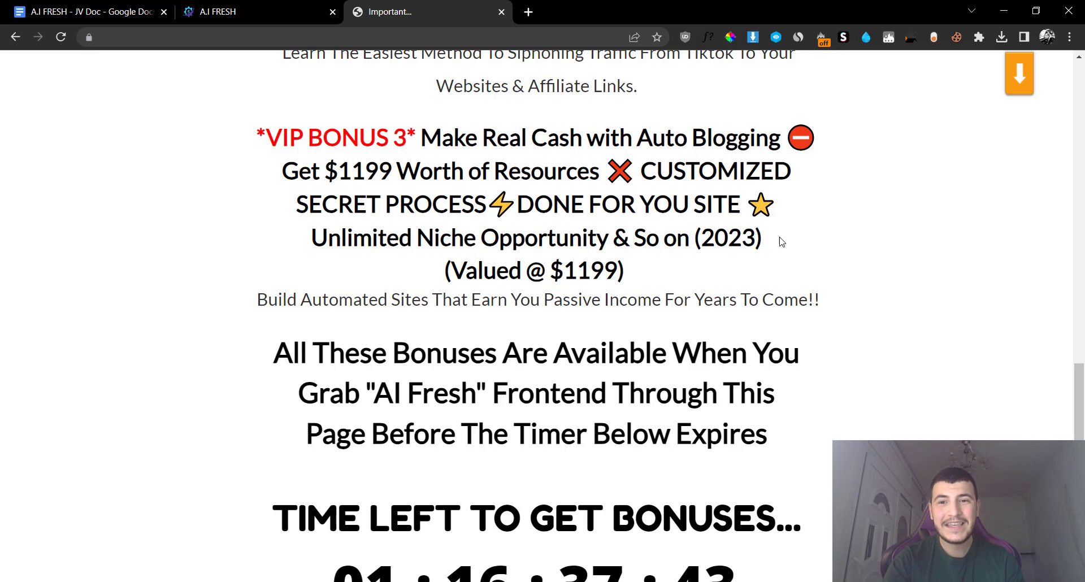
# Drag the bonus page back to the top, then view the AI Fresh template marketplace listings
pyautogui.moveTo(419, 137); pyautogui.dragTo(760, 237)
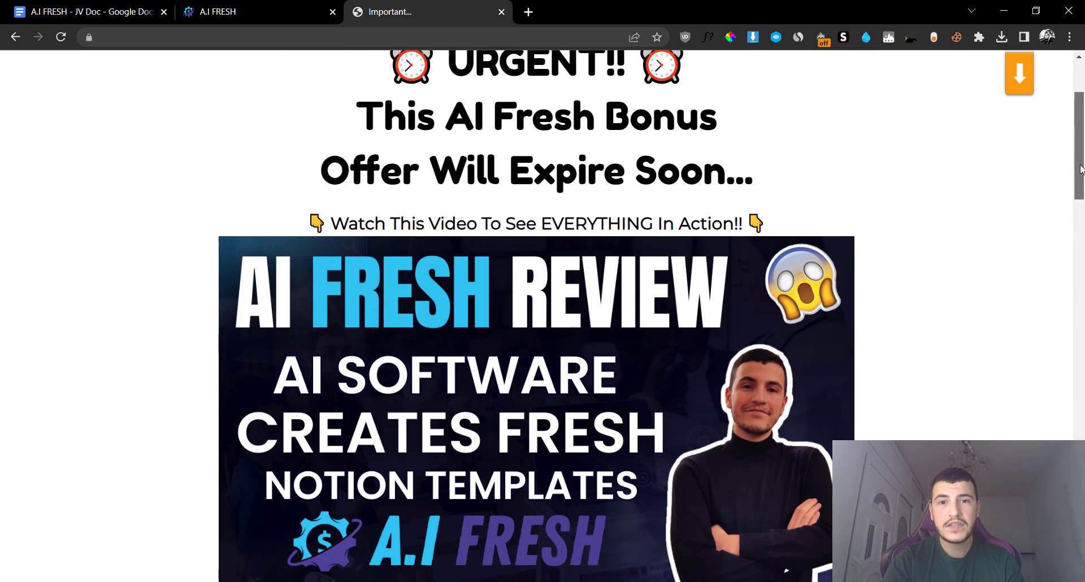
pyautogui.scroll(-3)
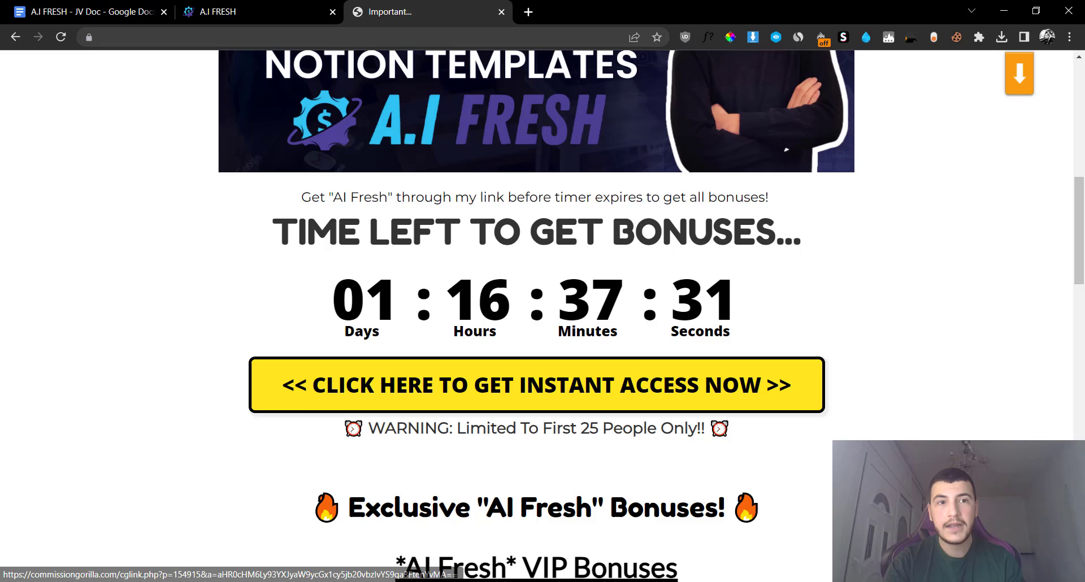
pyautogui.click(90, 12)
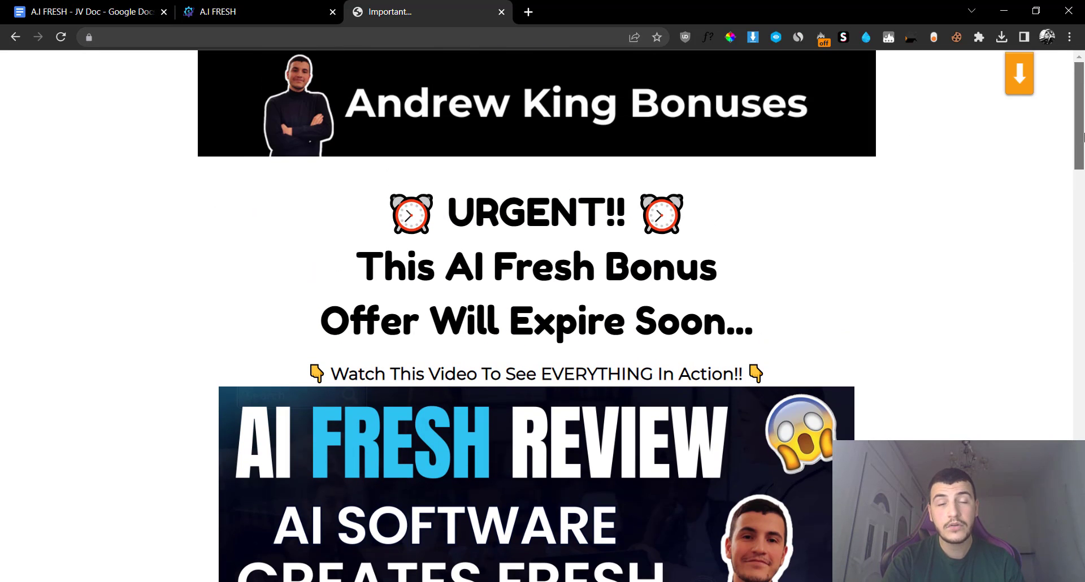
pyautogui.scroll(-3)
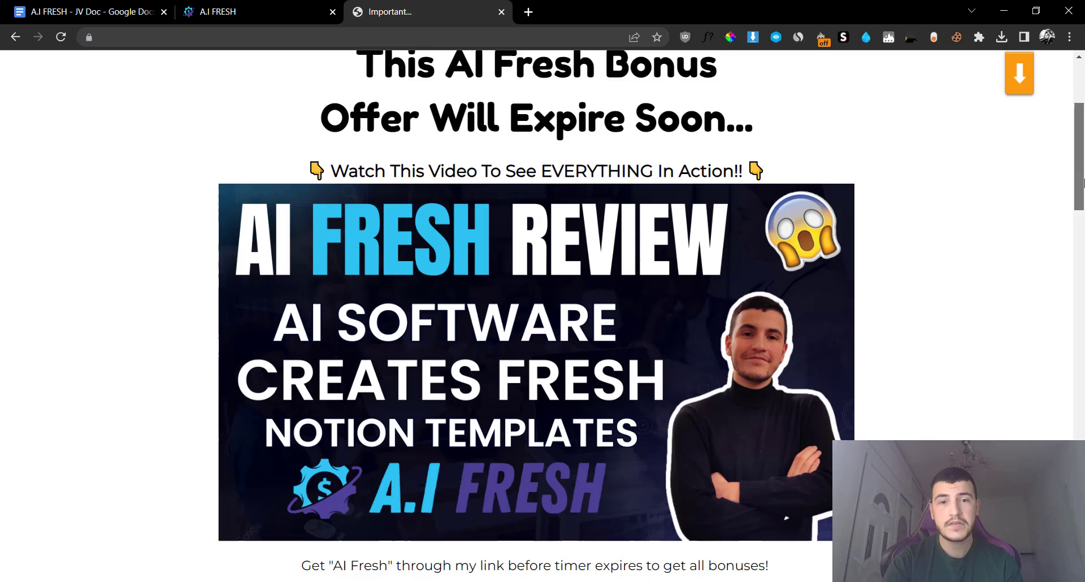
pyautogui.scroll(-3)
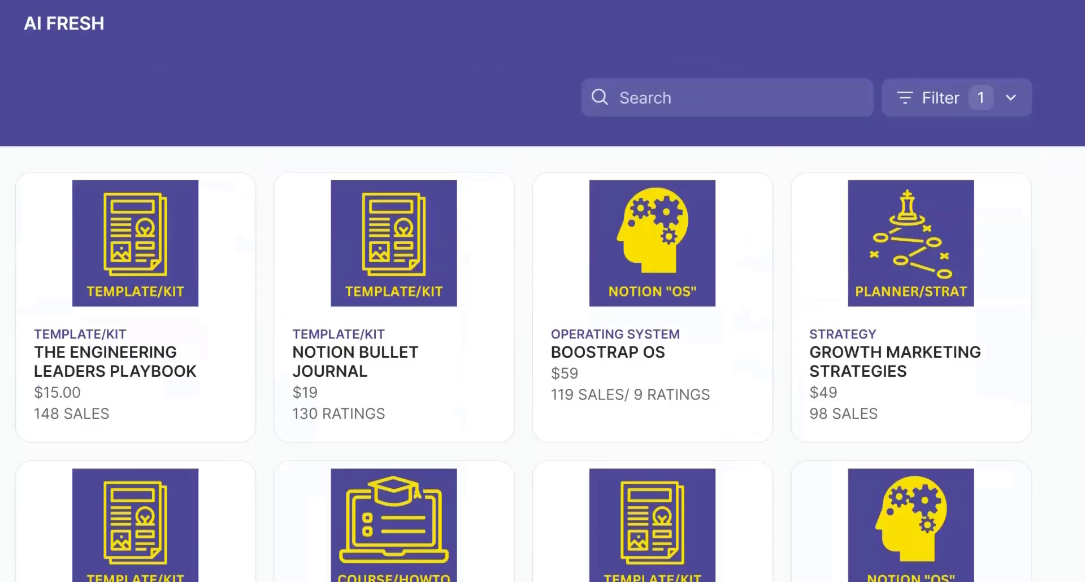
# Browse the marketplace and open the Limitless OS Notion template page ($99, 474 sales)
pyautogui.scroll(-3)
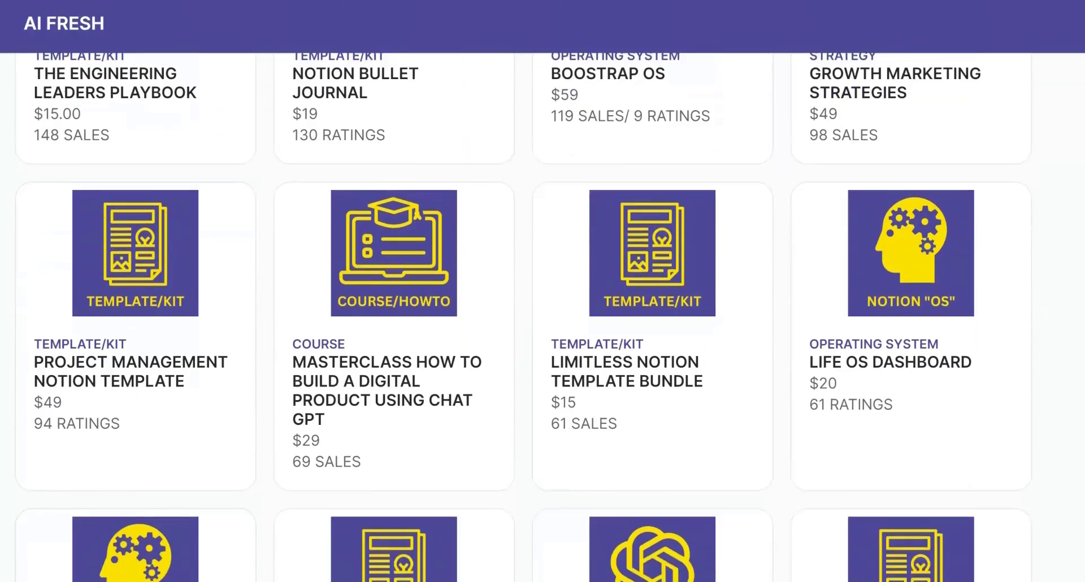
pyautogui.scroll(-3)
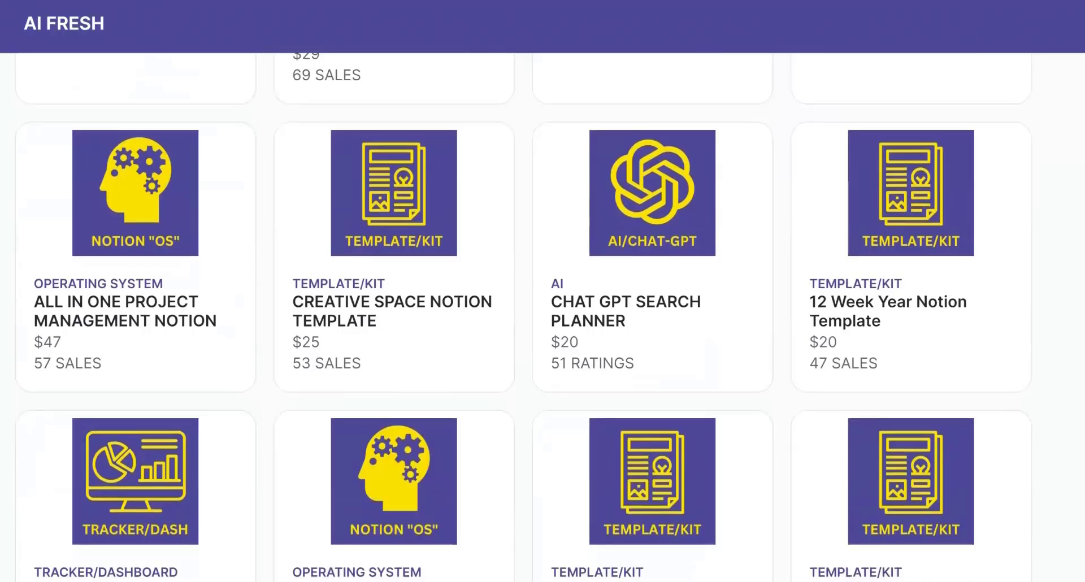
pyautogui.scroll(-3)
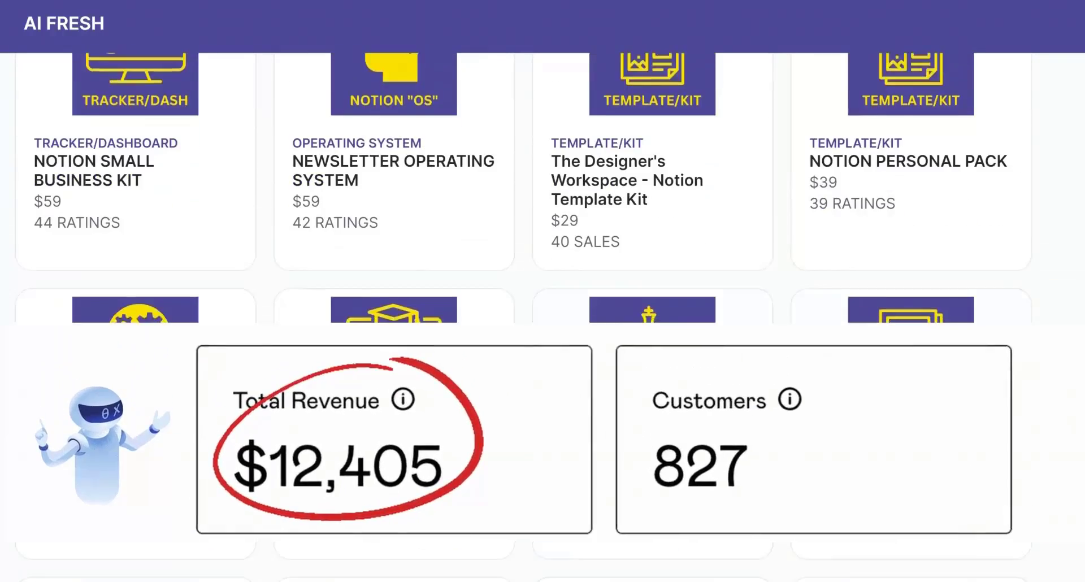
pyautogui.click(482, 551)
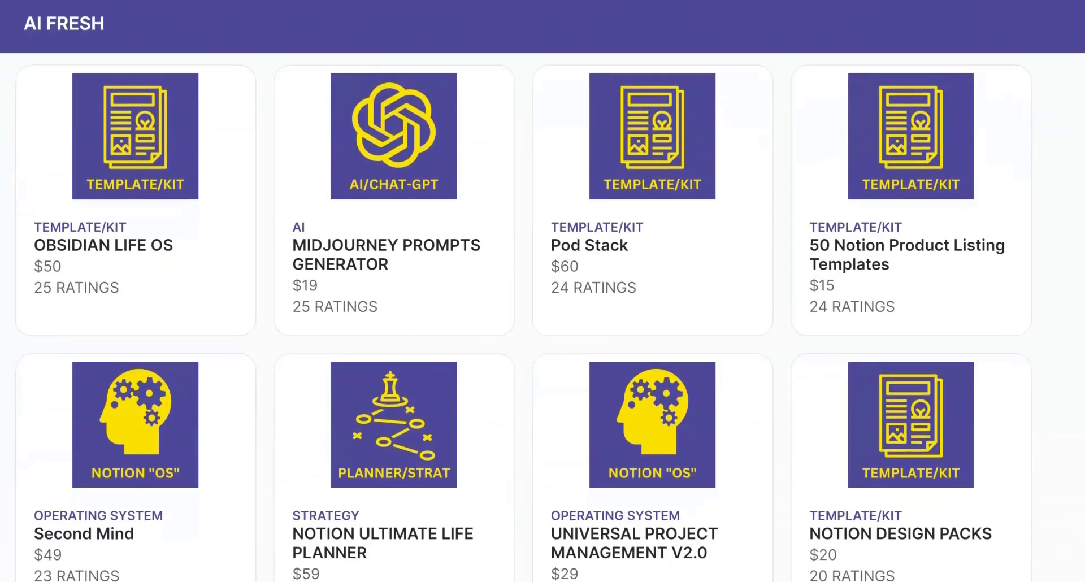
pyautogui.scroll(-3)
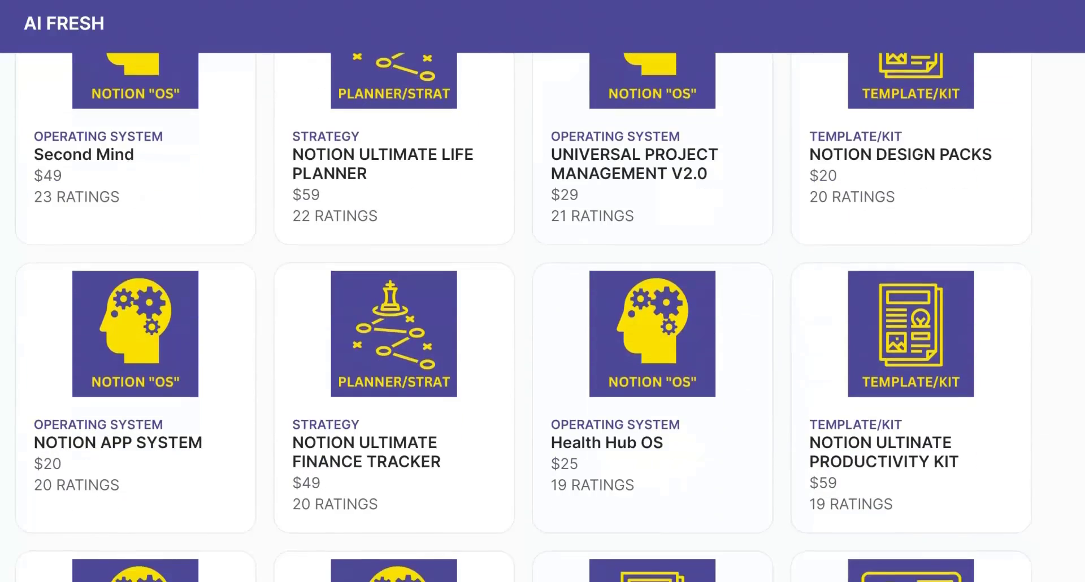
pyautogui.scroll(-3)
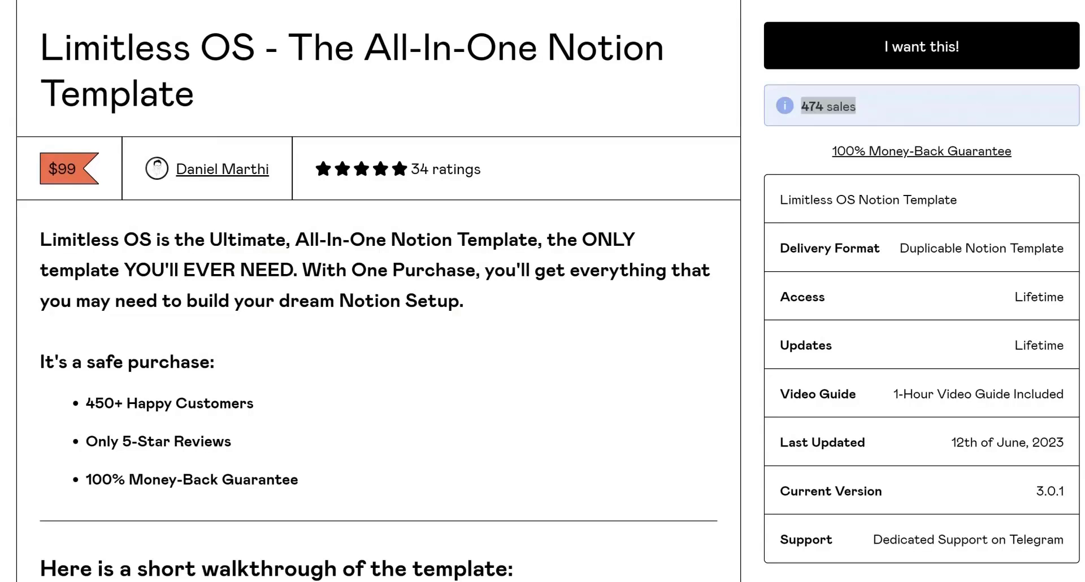
# Select all the Limitless OS product page text for copying
pyautogui.press('ctrl+a')
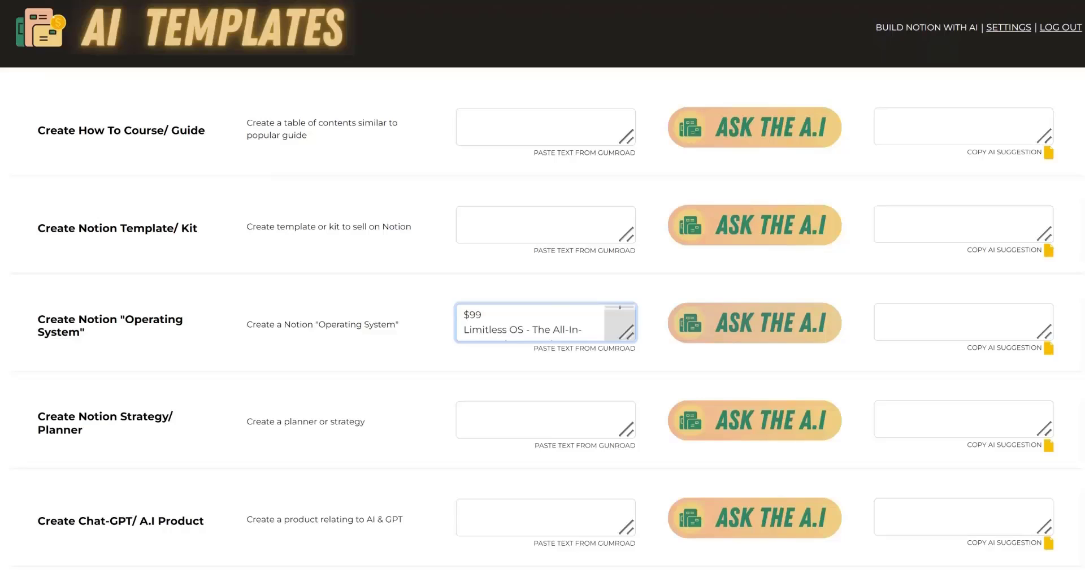
pyautogui.click(753, 322)
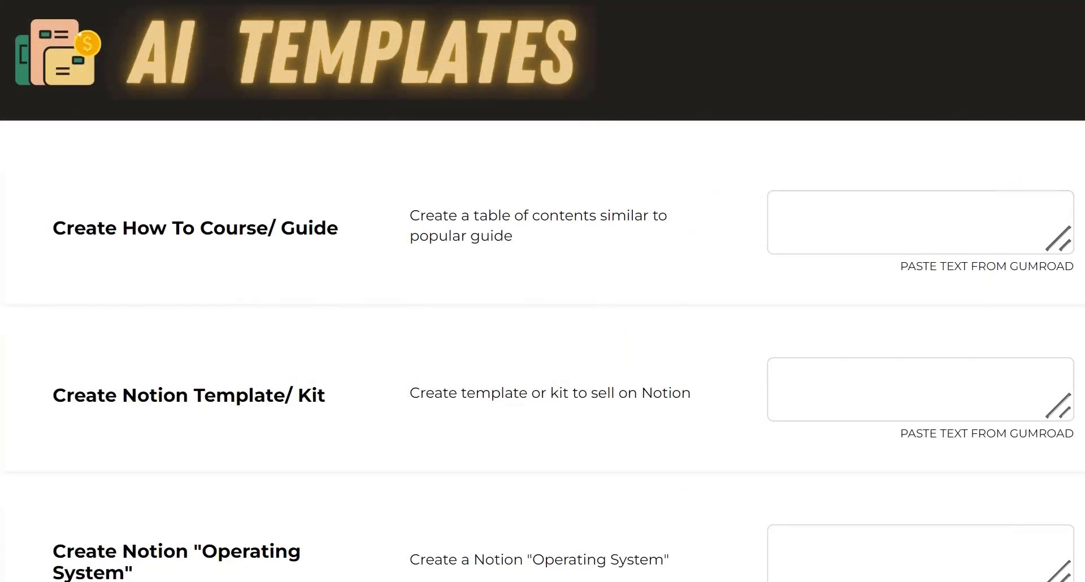
pyautogui.scroll(-3)
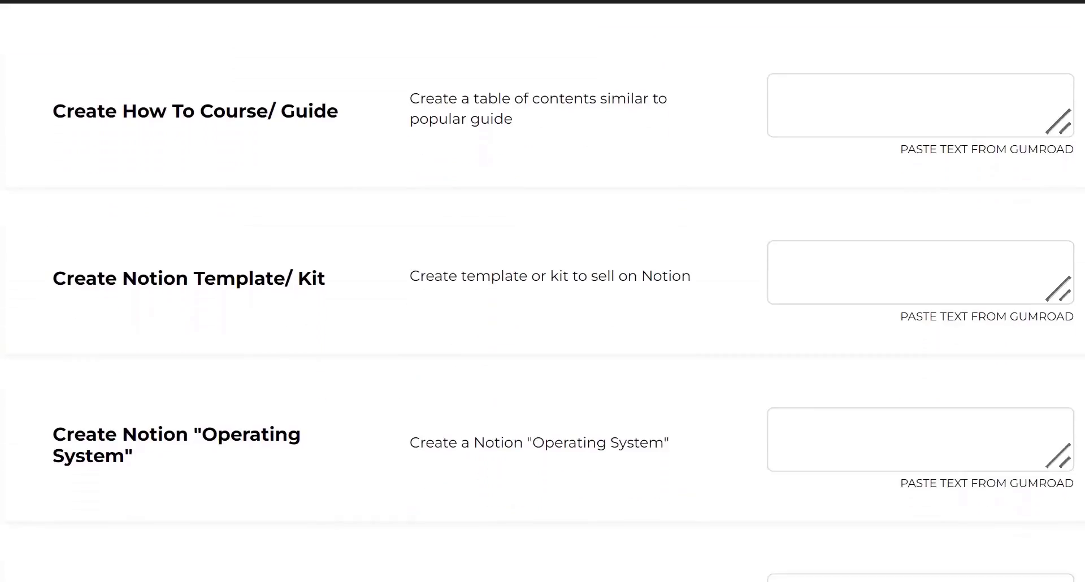
pyautogui.scroll(-3)
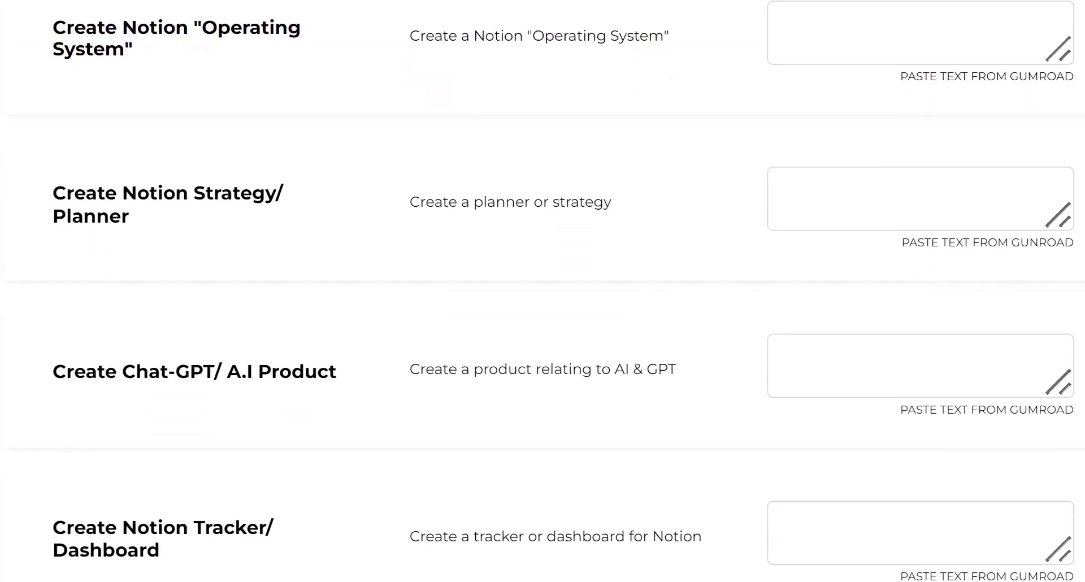
pyautogui.scroll(-3)
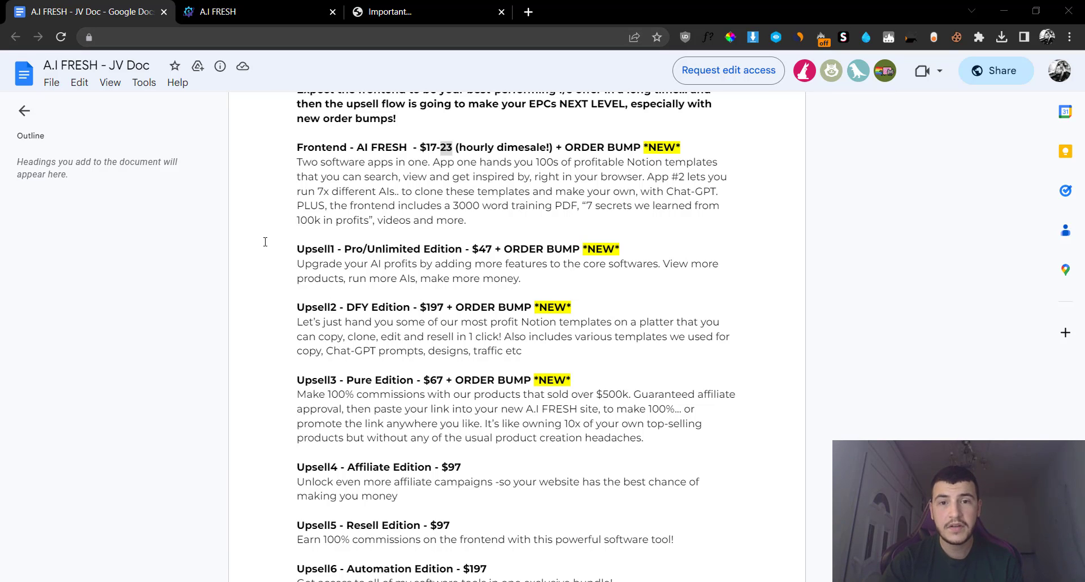
# Scroll the JV doc's upsell pricing list down to Upsell6
pyautogui.scroll(-3)
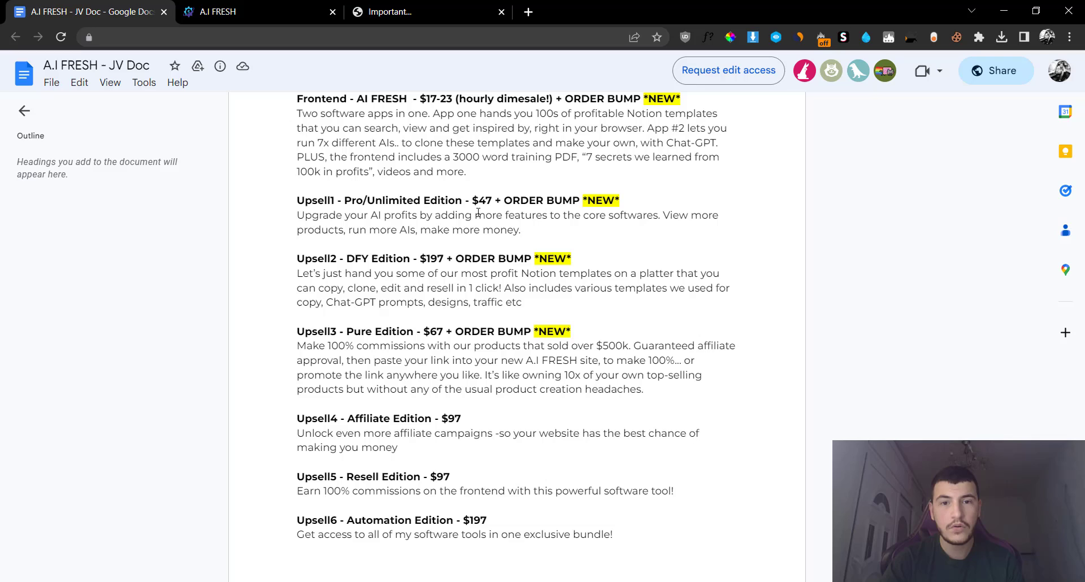
pyautogui.scroll(-3)
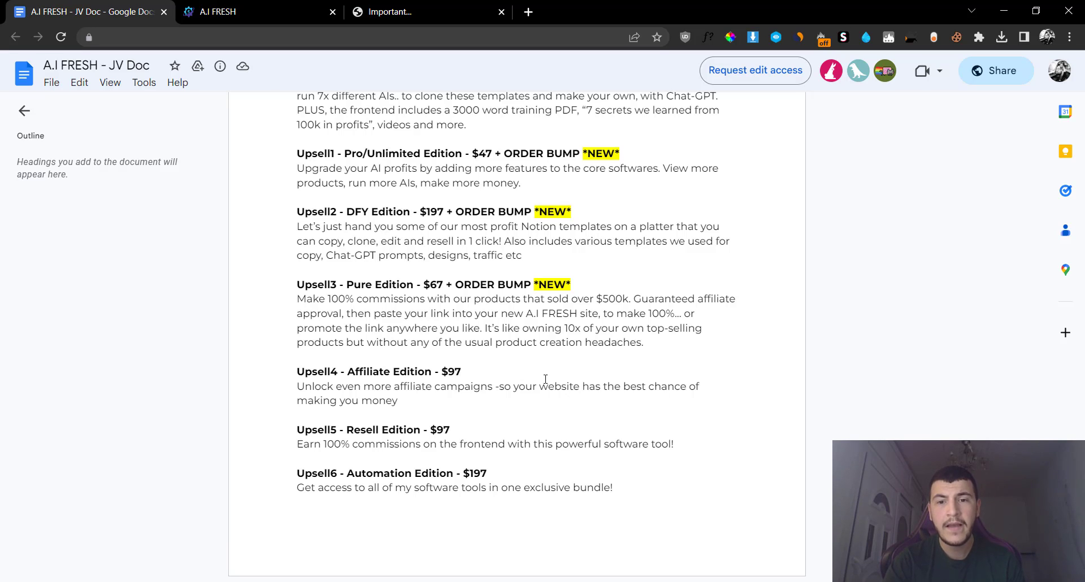
pyautogui.moveTo(424, 406)
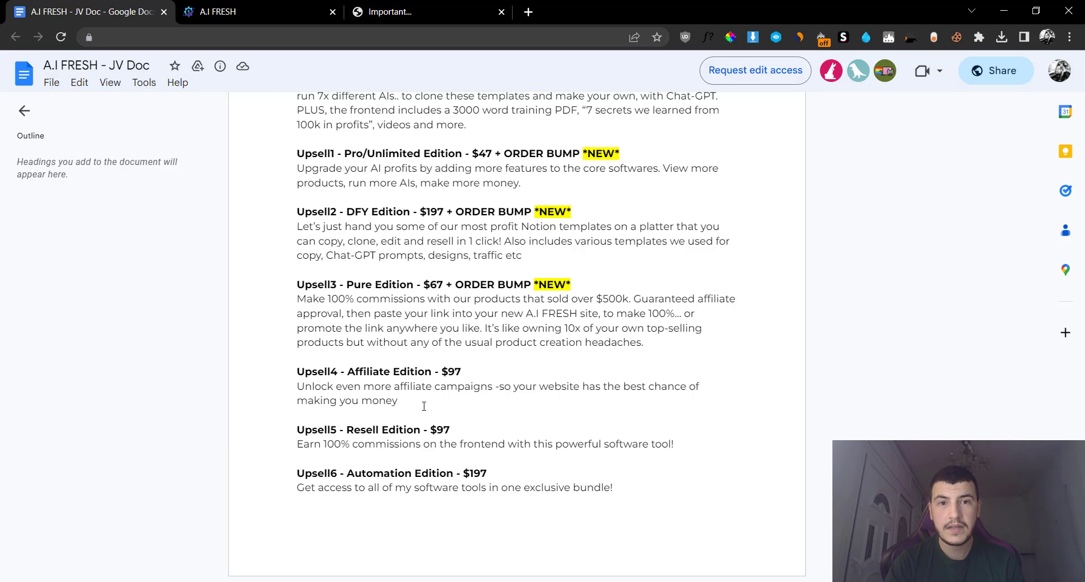
pyautogui.scroll(-3)
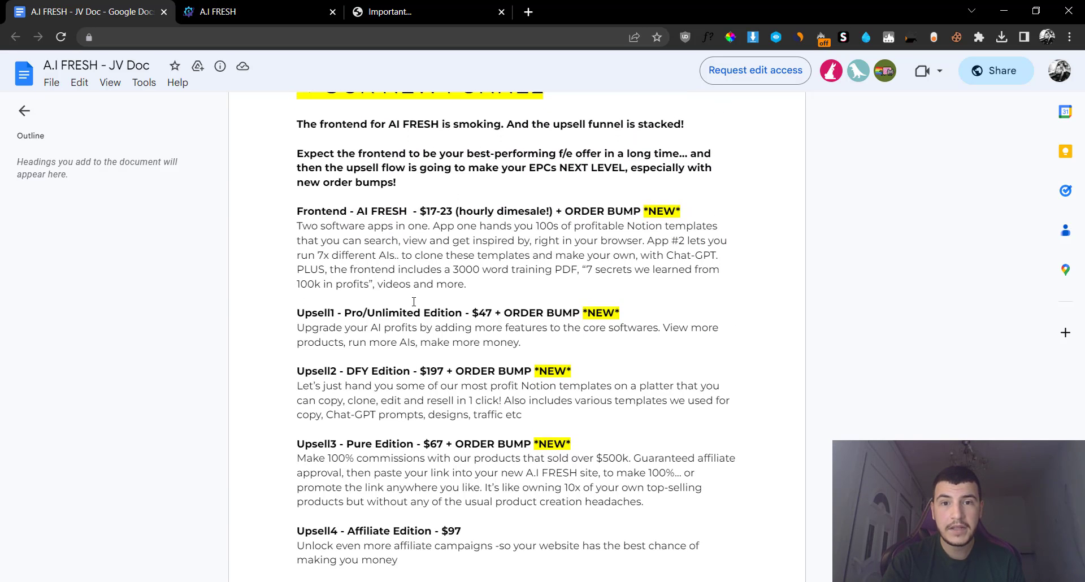
pyautogui.scroll(-3)
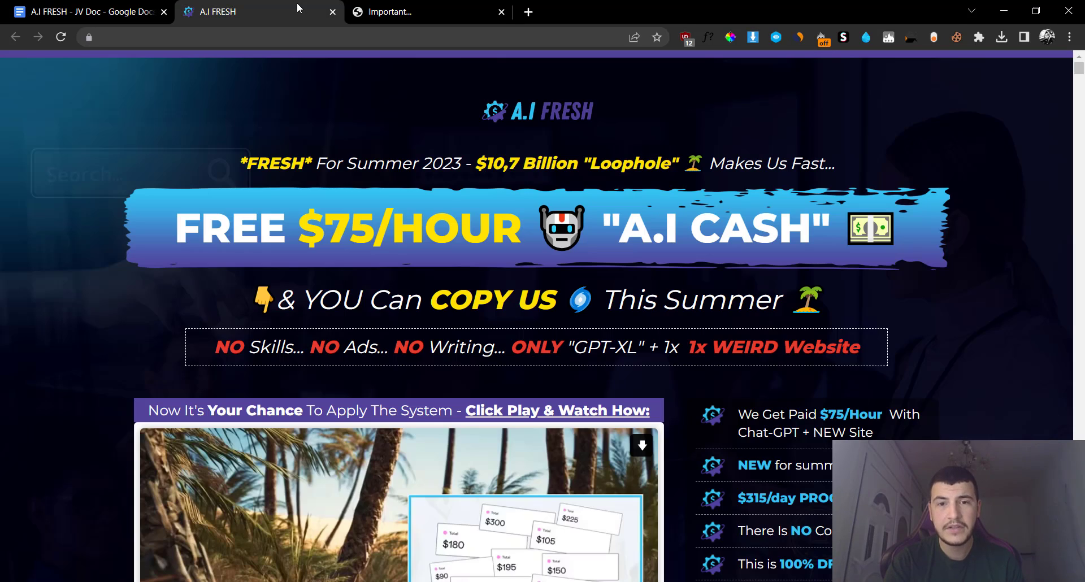
# Skim the AI Fresh VIP bonuses, then return to the JV doc's Upsell1–Upsell6 pricing
pyautogui.click(393, 12)
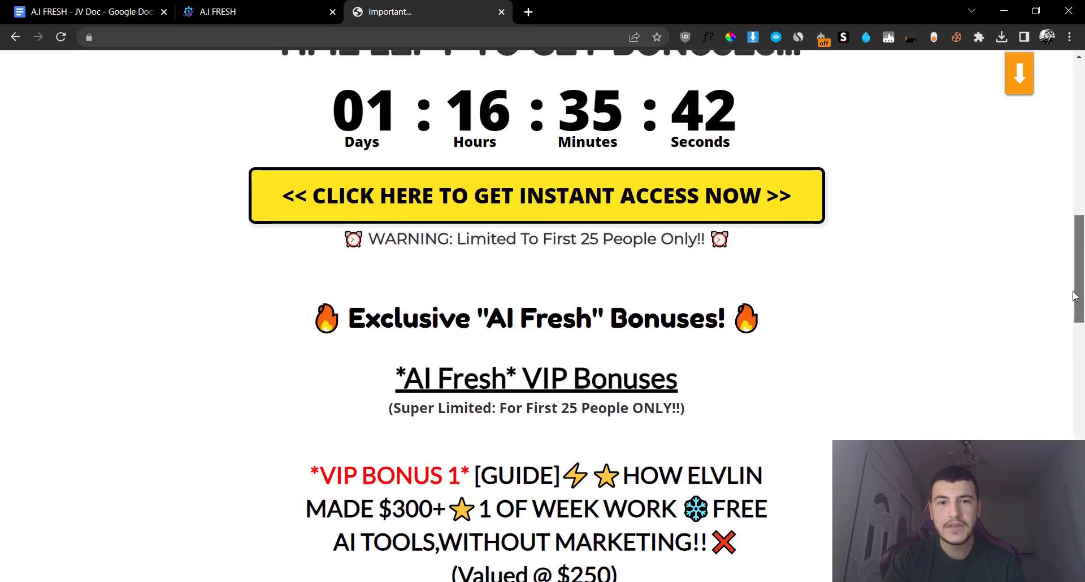
pyautogui.scroll(-3)
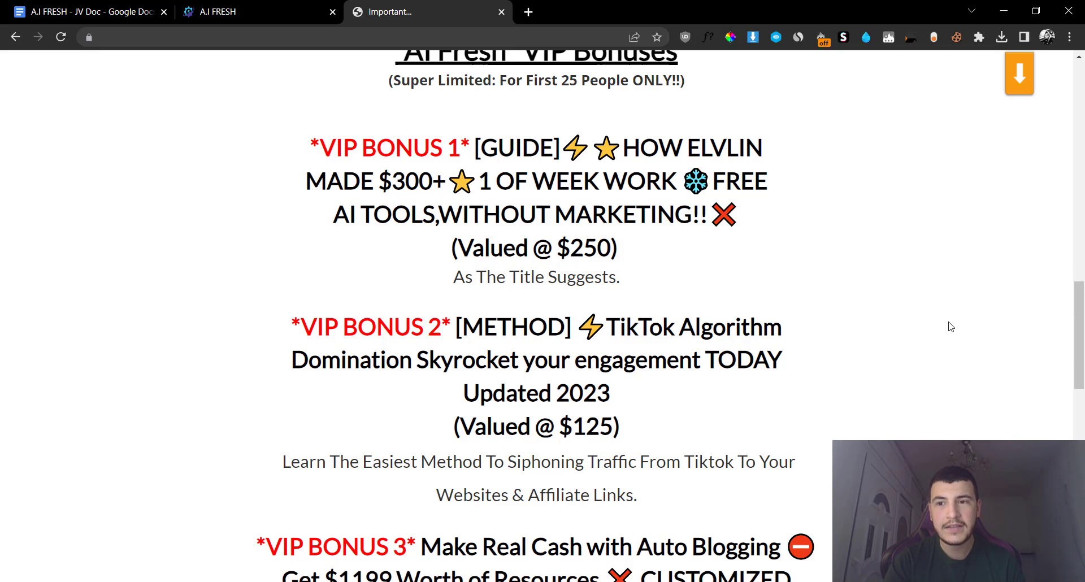
pyautogui.scroll(-3)
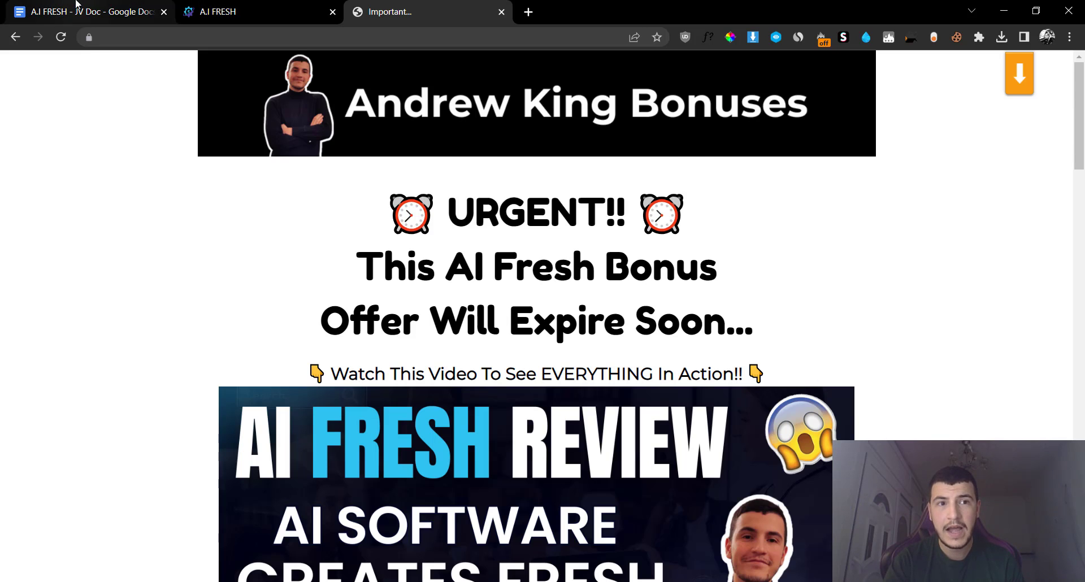
pyautogui.click(90, 12)
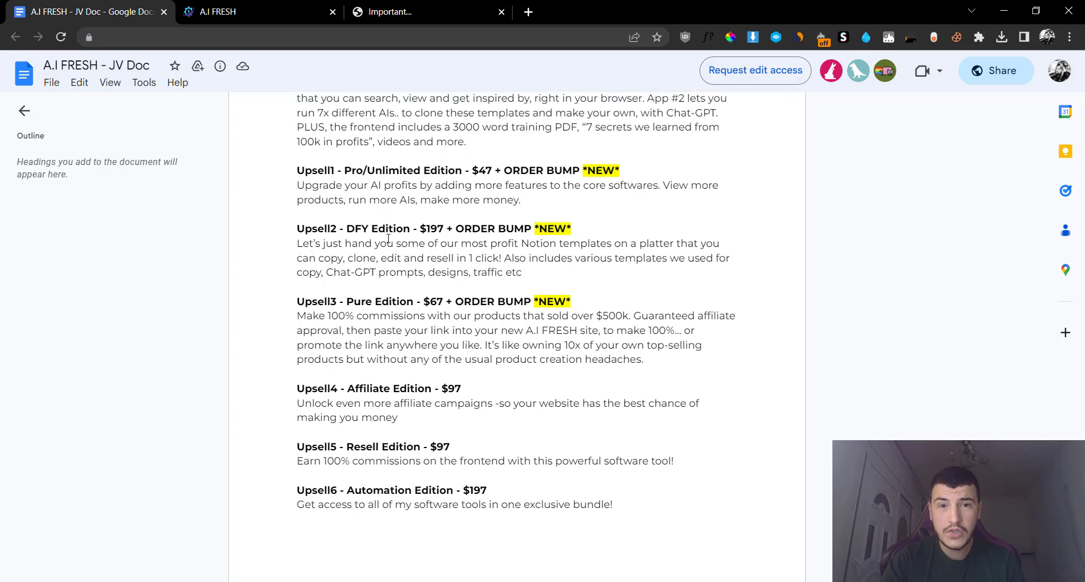
# Highlight the $47 price in the Upsell1 Pro/Unlimited Edition heading of the JV Doc
pyautogui.scroll(3)
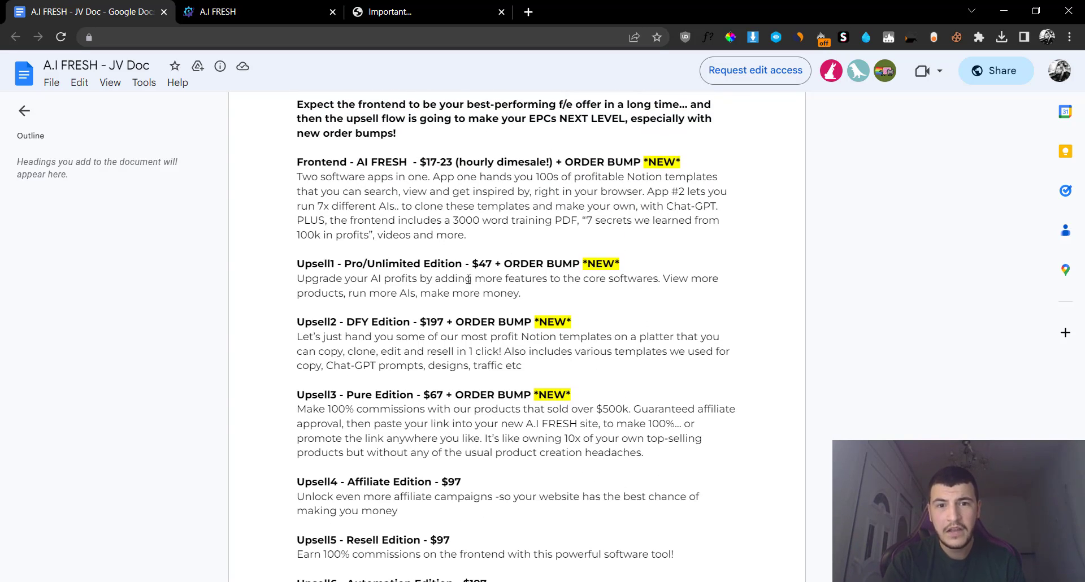
pyautogui.doubleClick(481, 264)
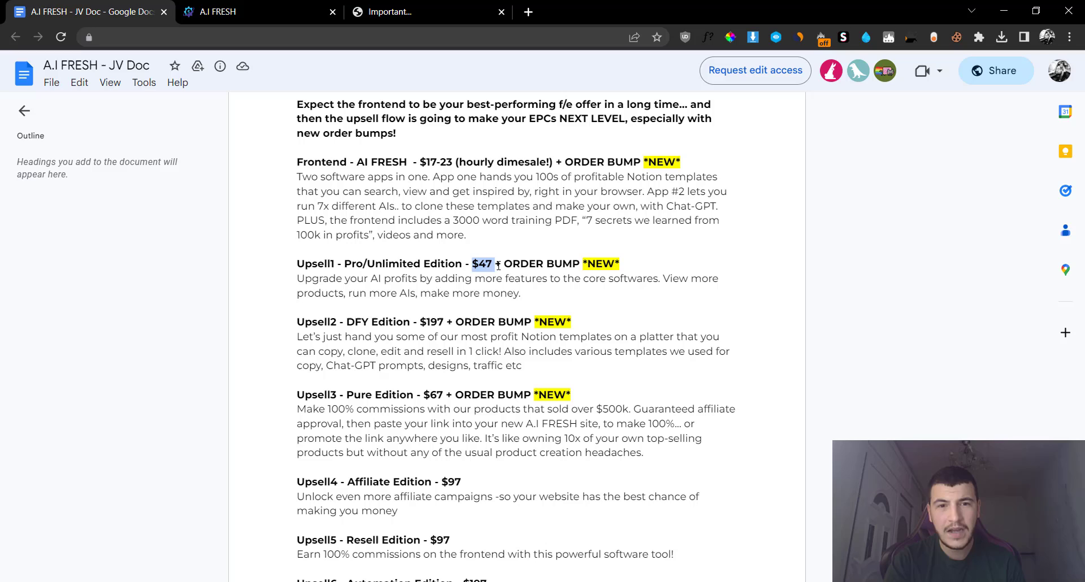